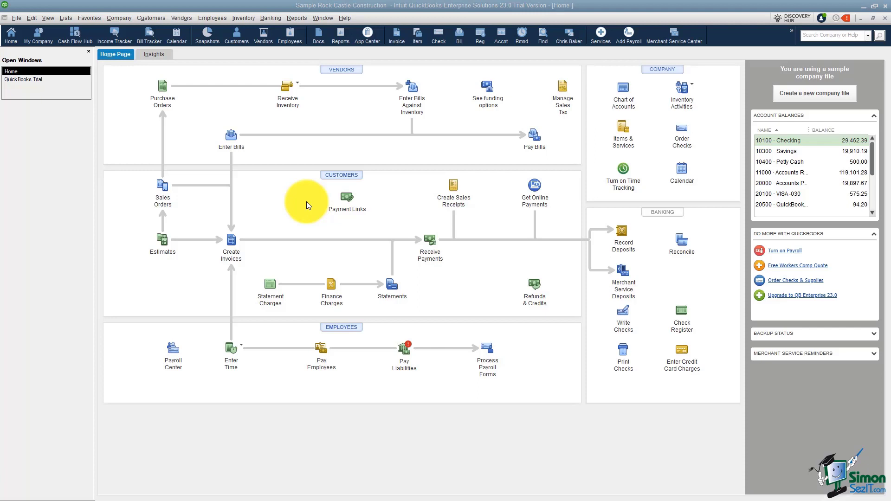
mouse_move(270, 18)
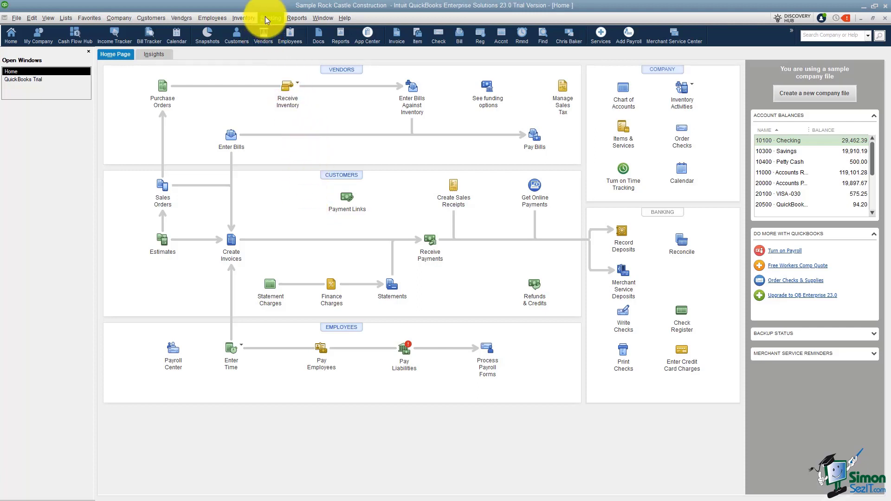
Bring up the Banking menu with its Bank Feeds options.
click(270, 18)
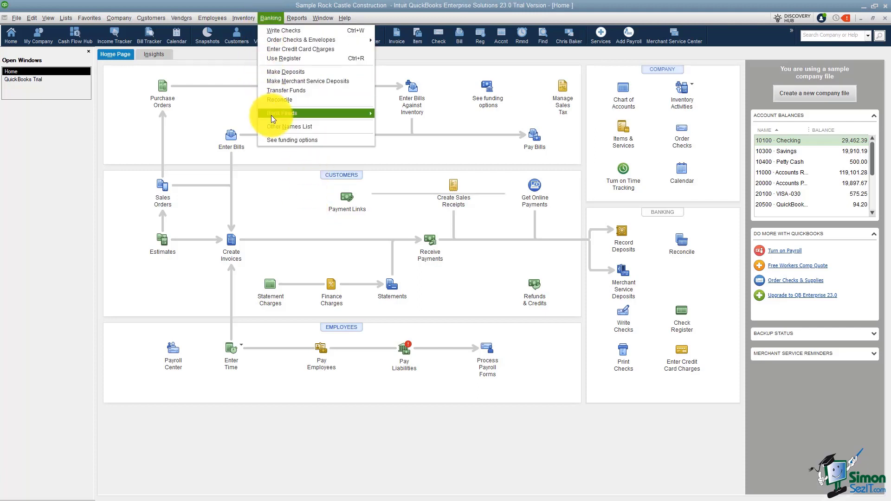
mouse_move(282, 112)
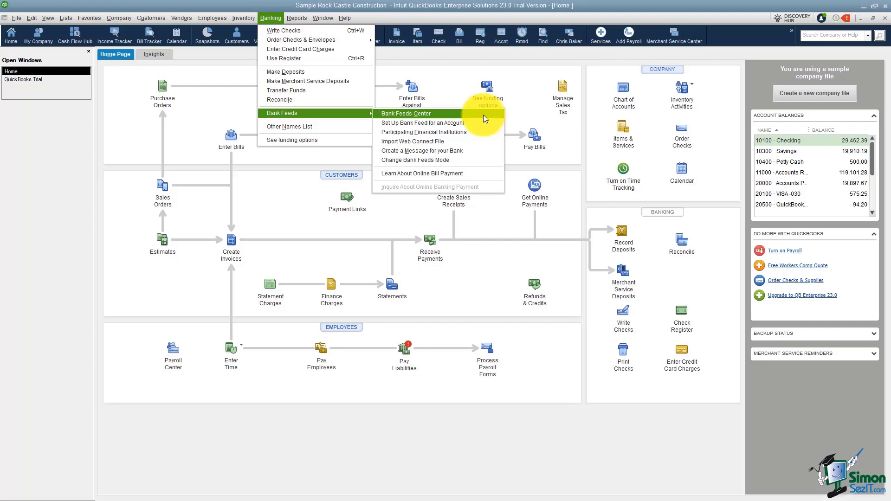
mouse_move(483, 122)
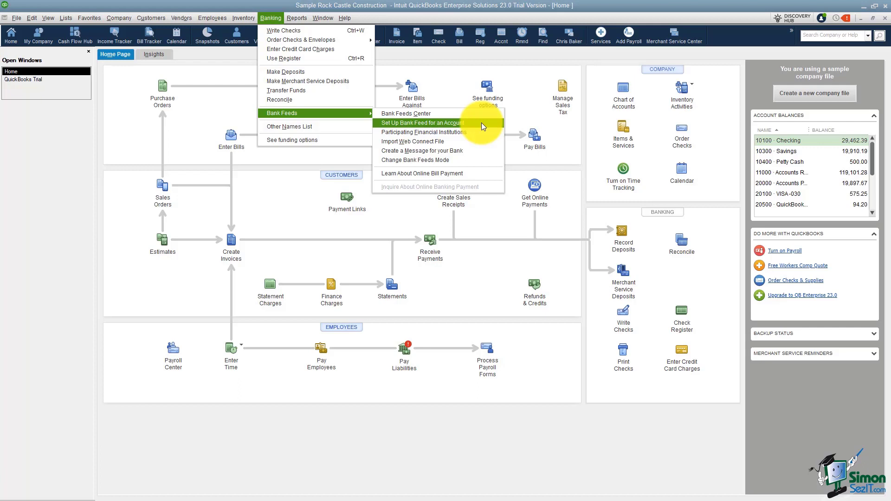
mouse_move(471, 135)
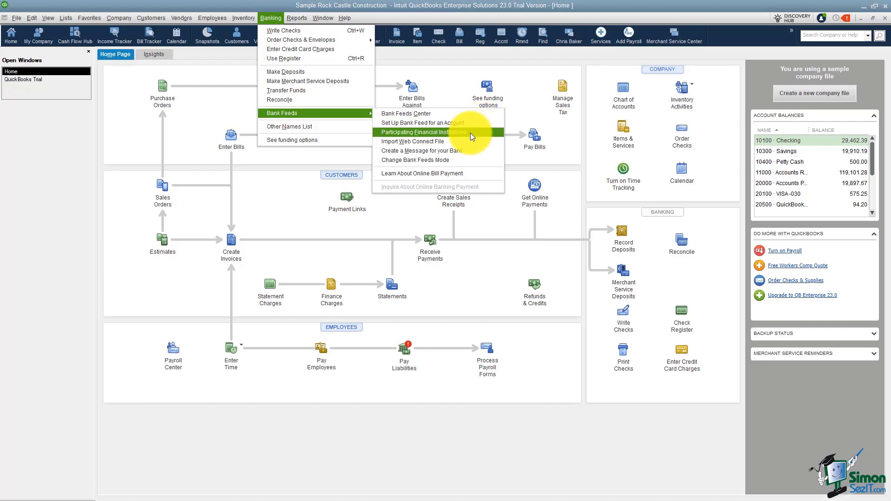
mouse_move(498, 137)
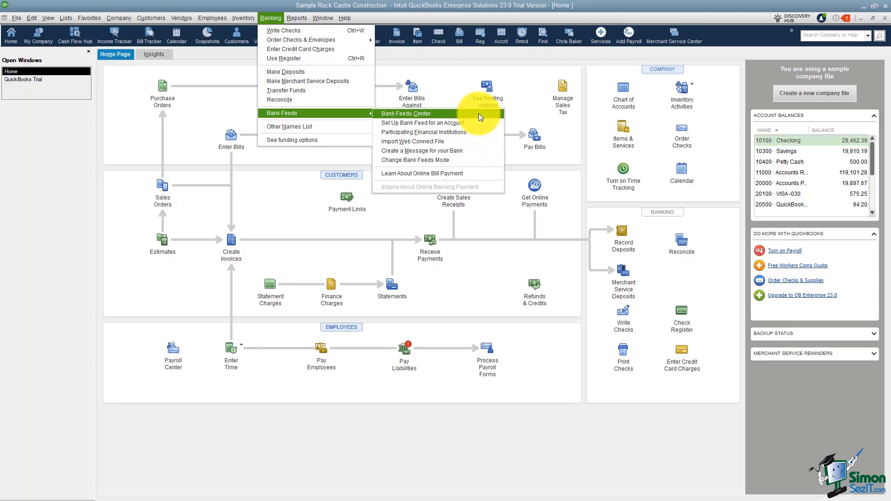
Open the Bank Feeds Center, view the Savings tile, then return to Checking's five unrecognized transactions.
click(405, 113)
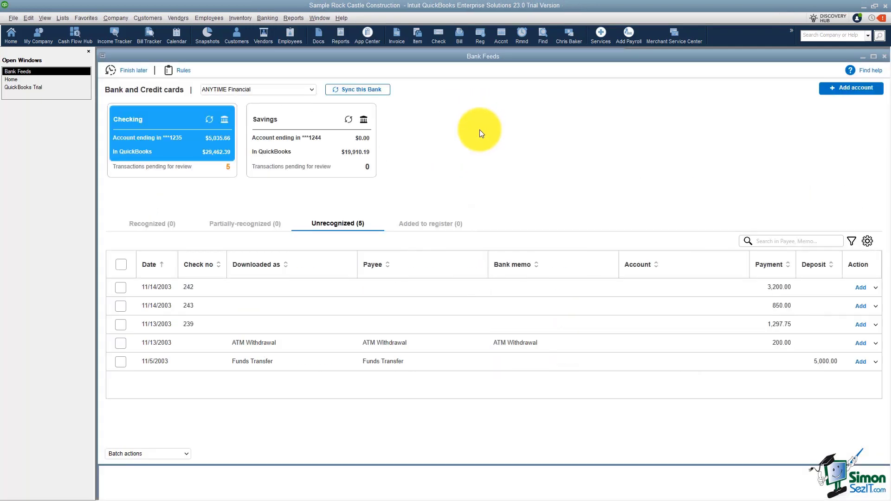
mouse_move(467, 150)
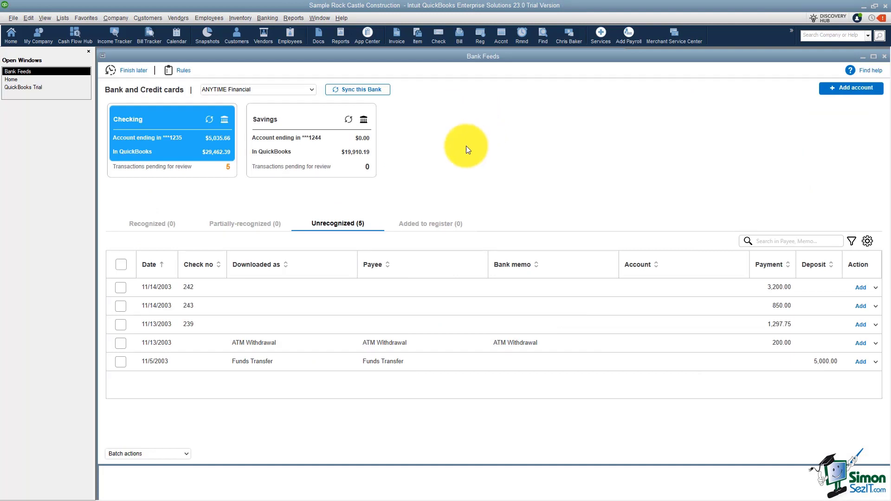
mouse_move(191, 141)
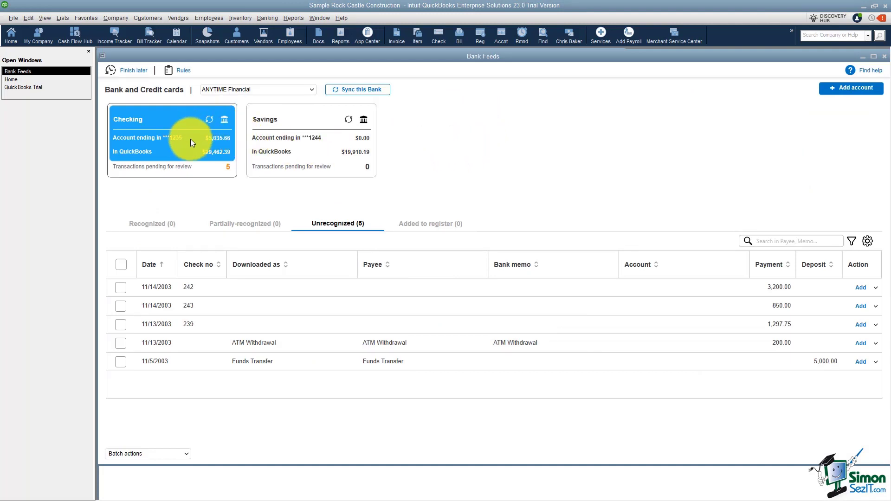
mouse_move(306, 141)
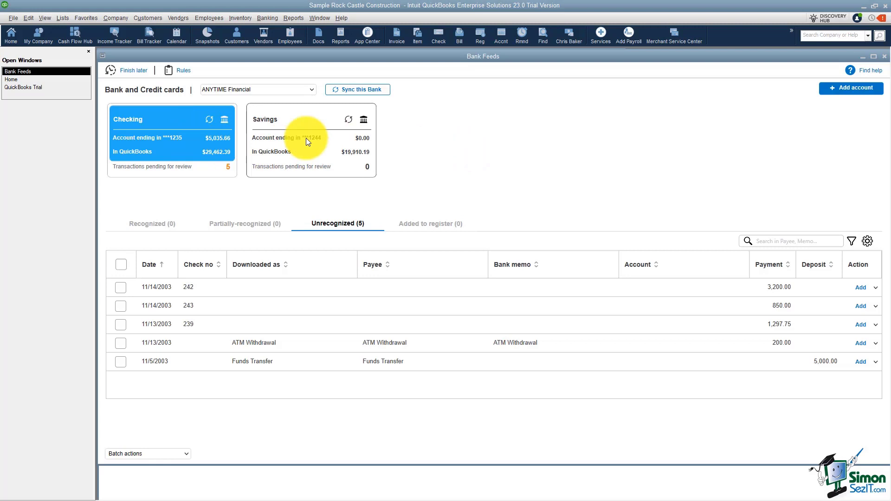
click(310, 139)
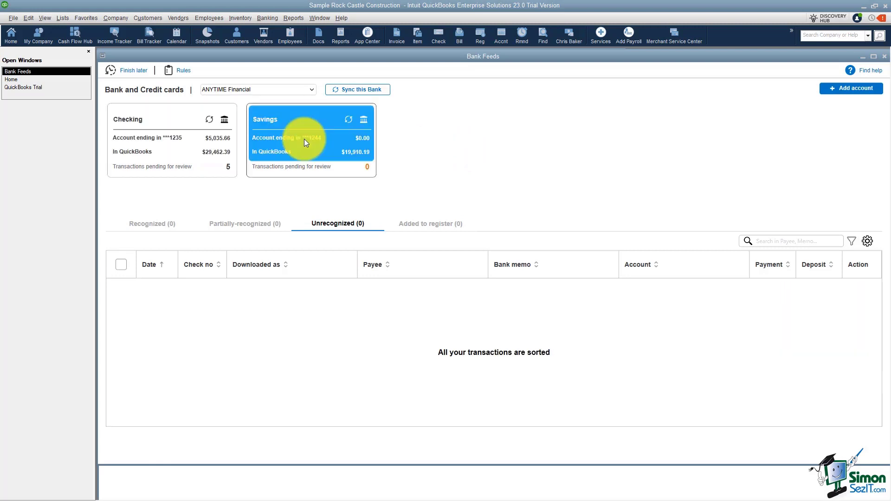
click(171, 140)
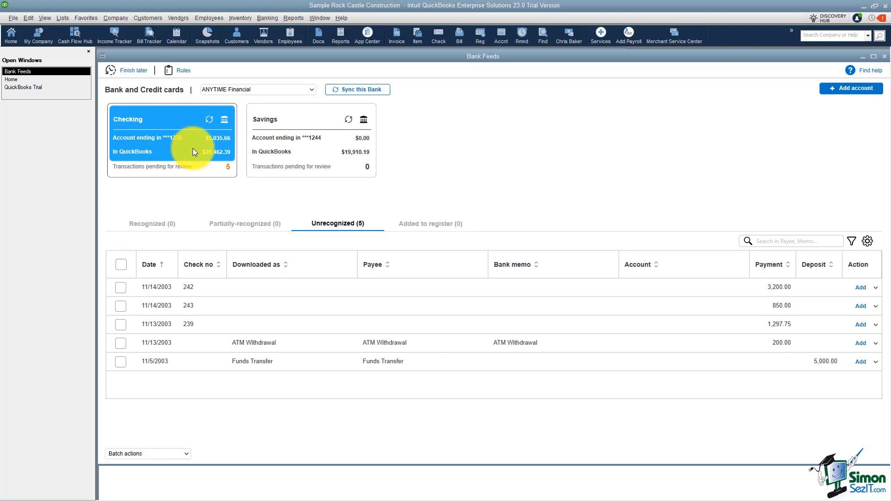
mouse_move(424, 155)
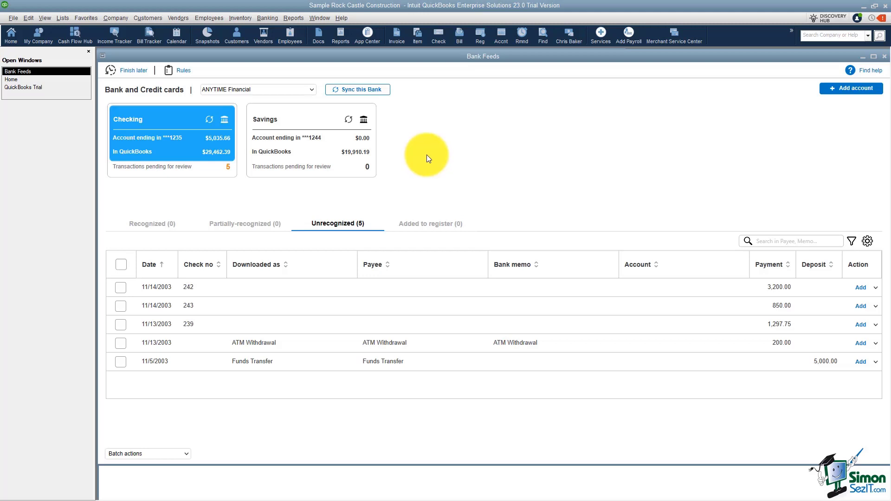
mouse_move(851, 88)
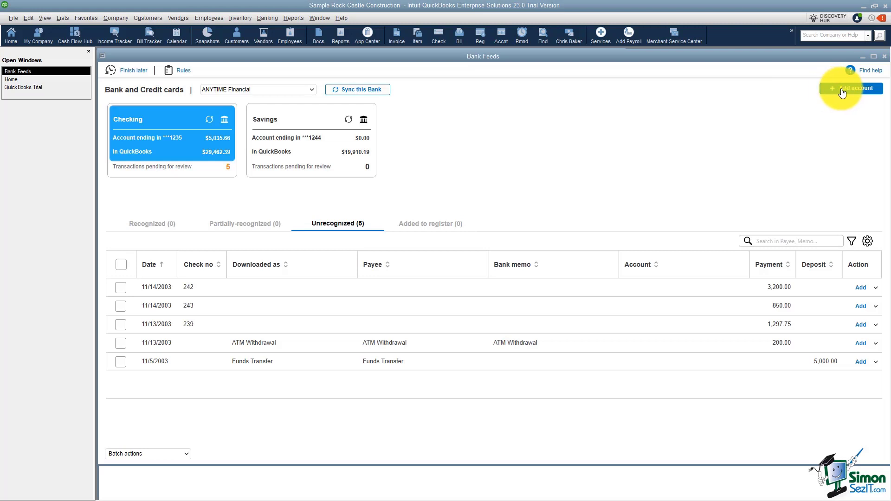
mouse_move(722, 116)
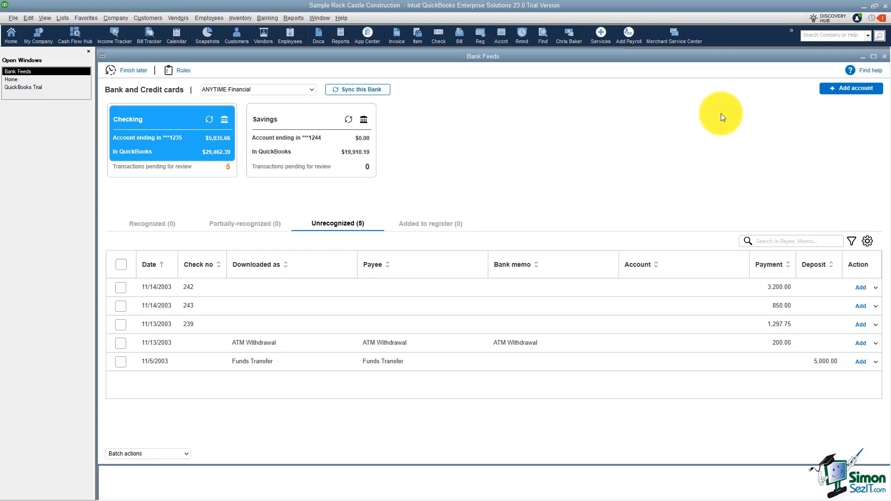
mouse_move(449, 149)
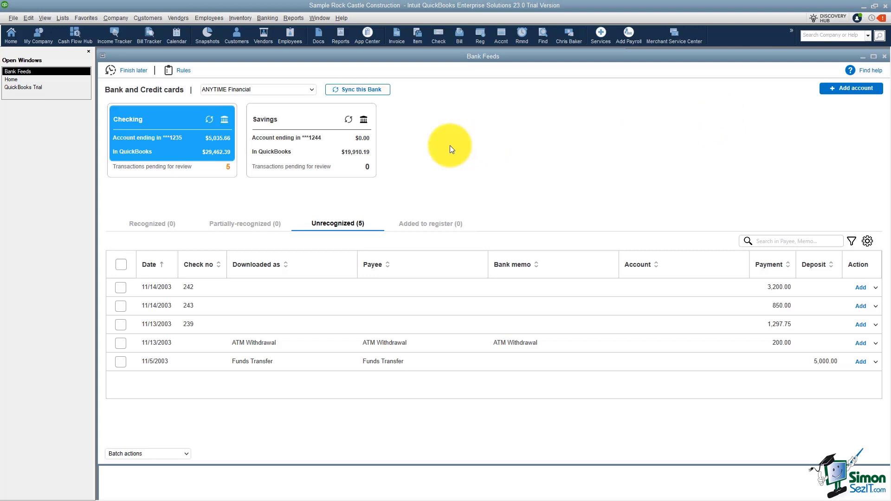
mouse_move(209, 121)
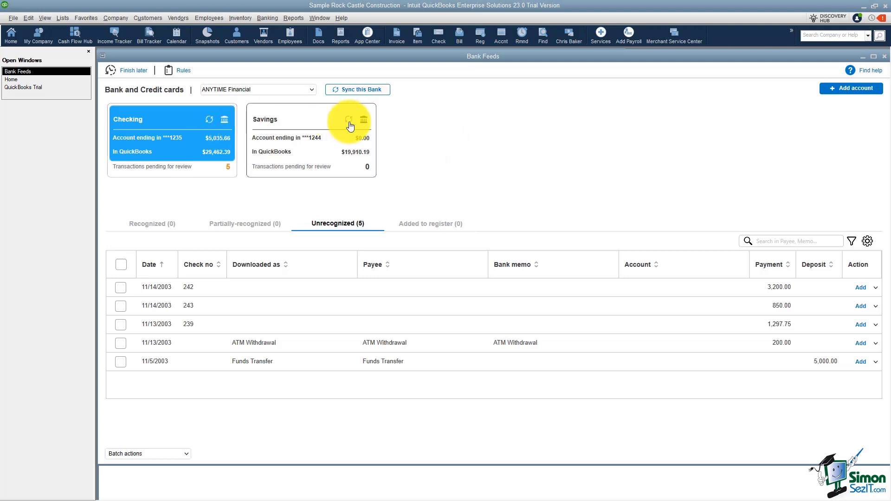
mouse_move(349, 120)
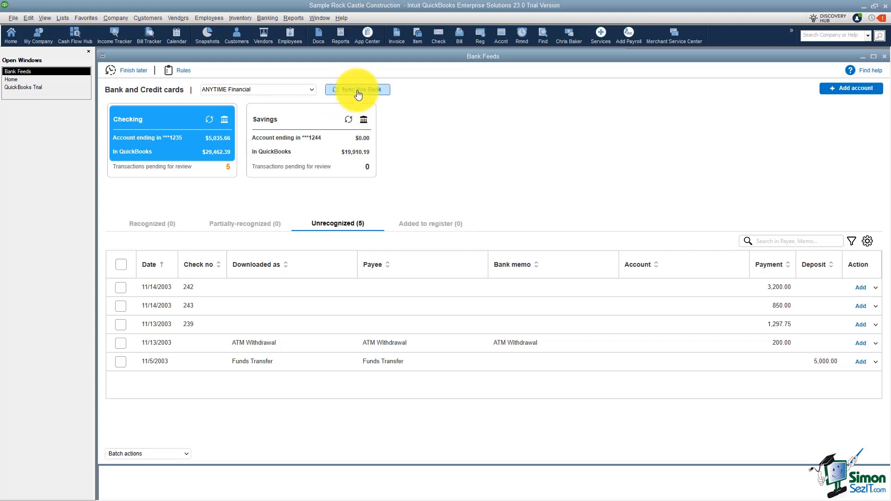
mouse_move(348, 123)
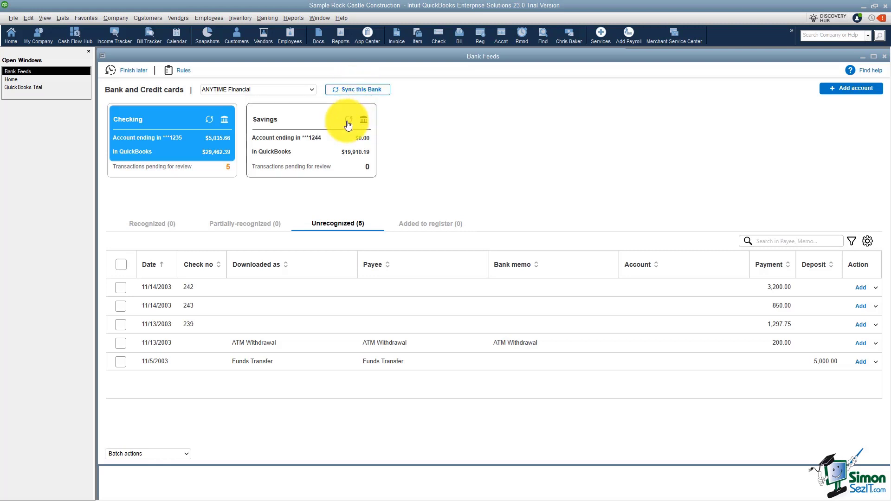
mouse_move(210, 121)
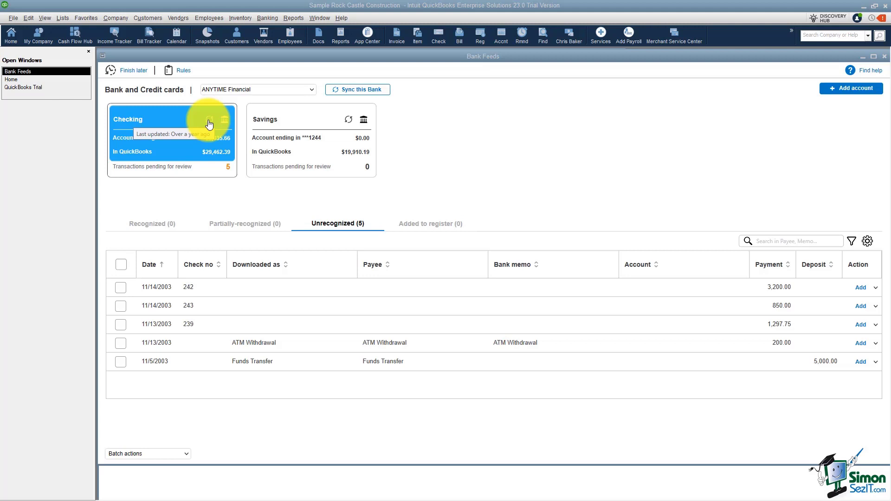
mouse_move(222, 199)
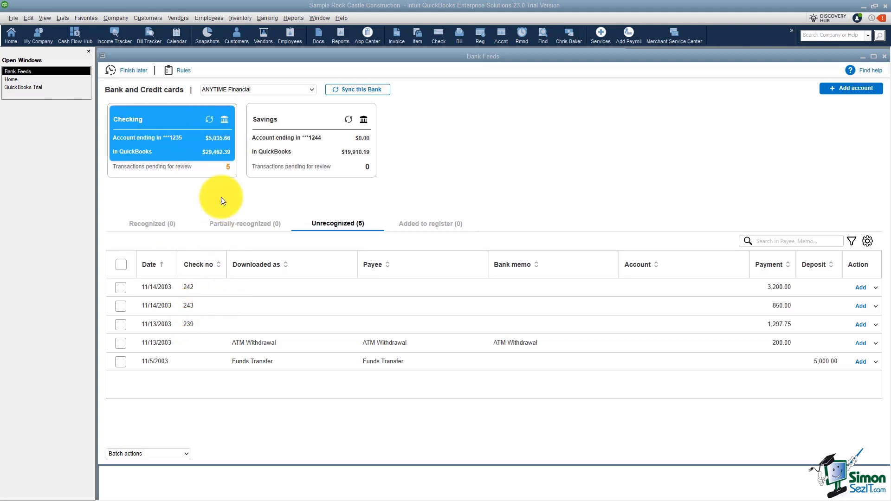